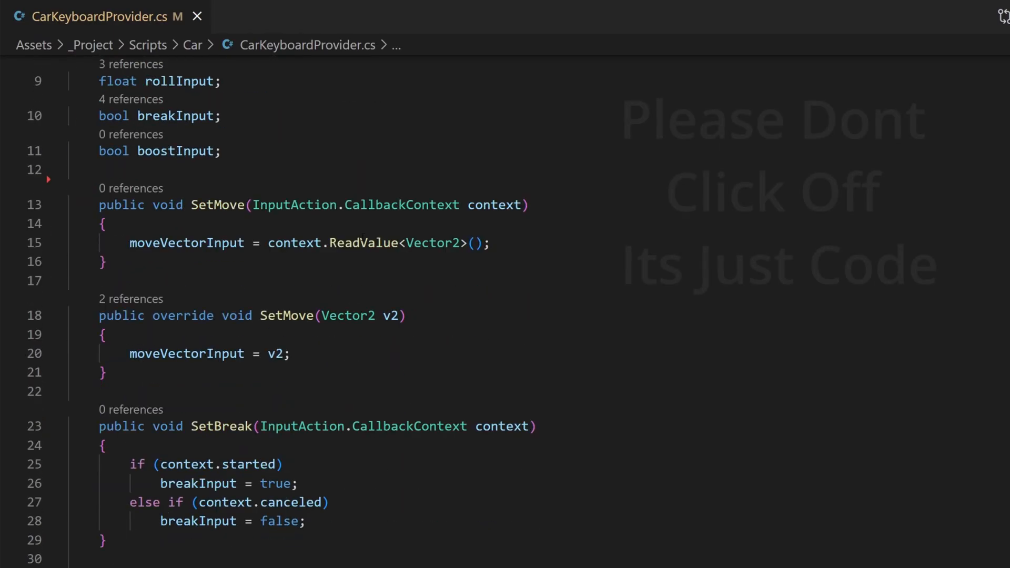
Scroll past the Jitter Buffer section and play the networked red-cubes bandwidth demo video
scroll("down", 3)
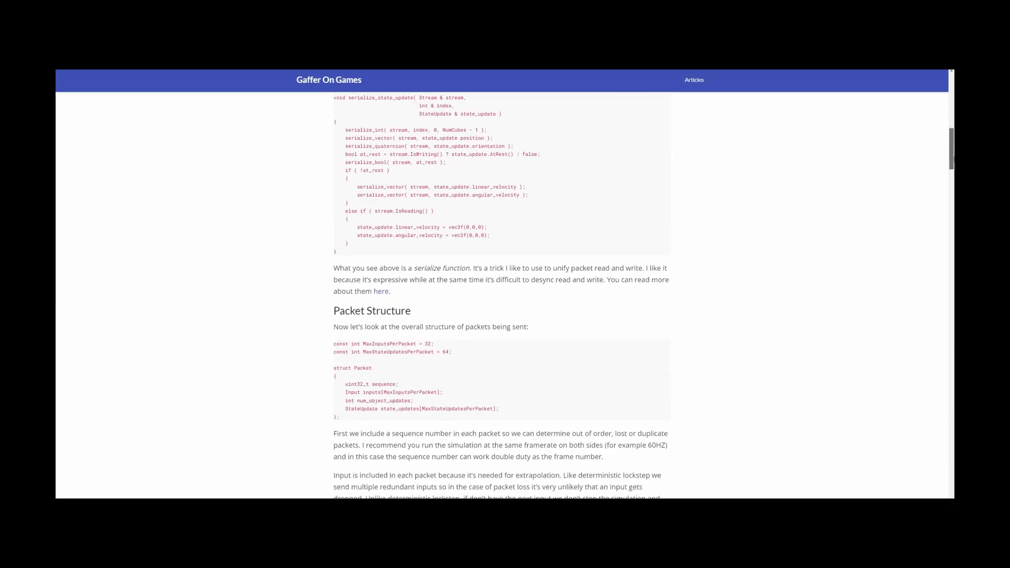
scroll("down", 3)
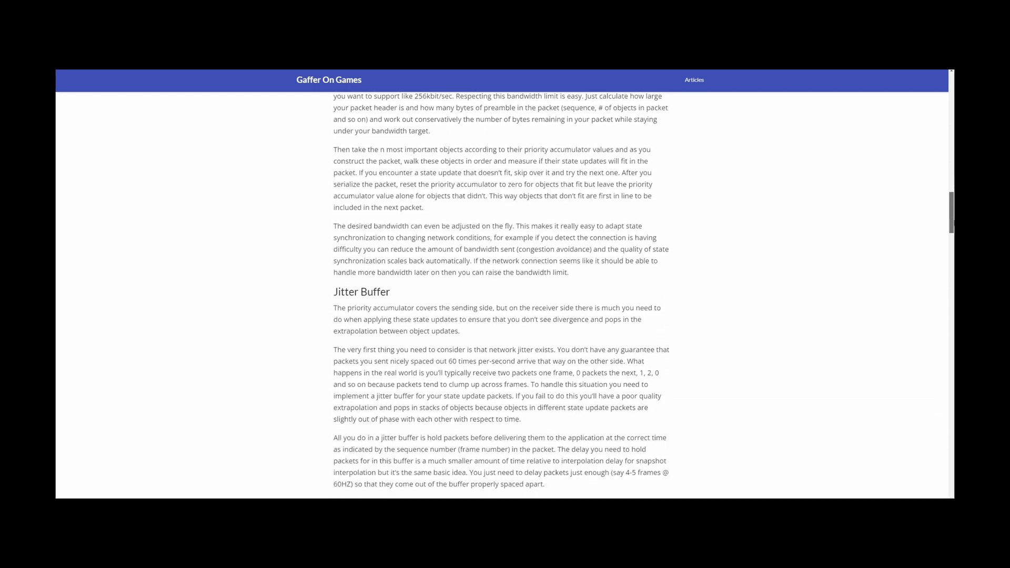
scroll("down", 3)
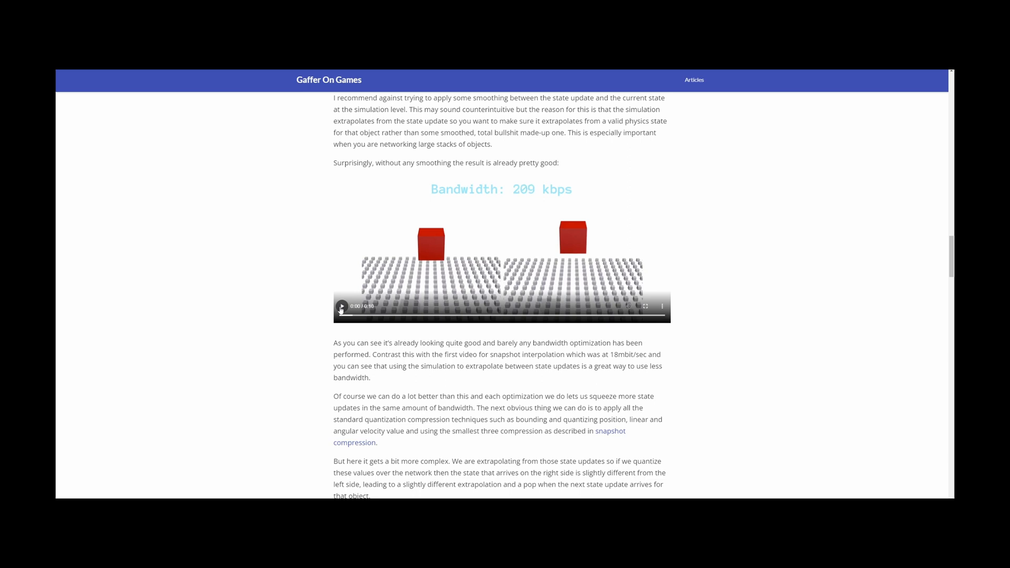
left_click(341, 308)
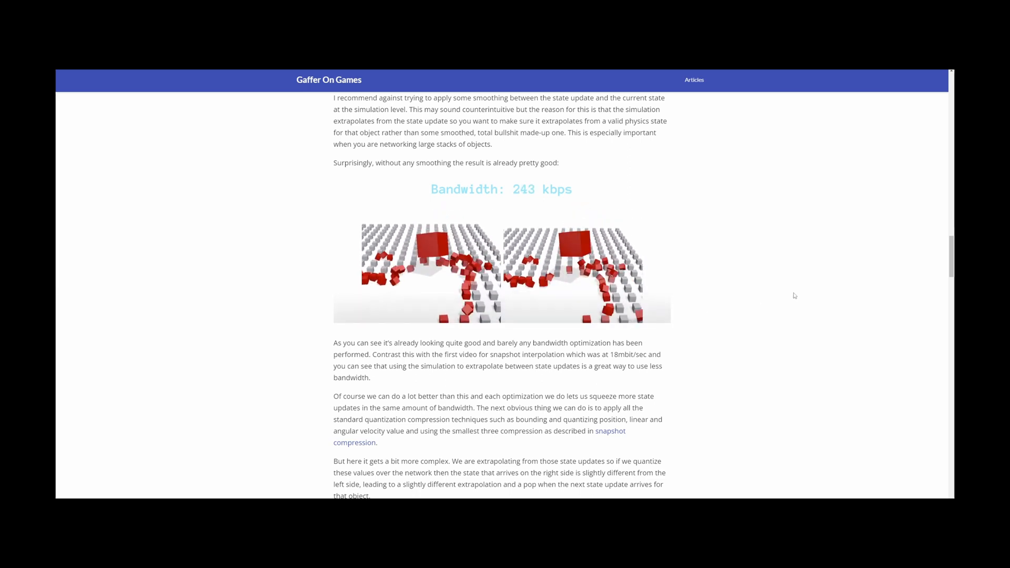
scroll("up", 3)
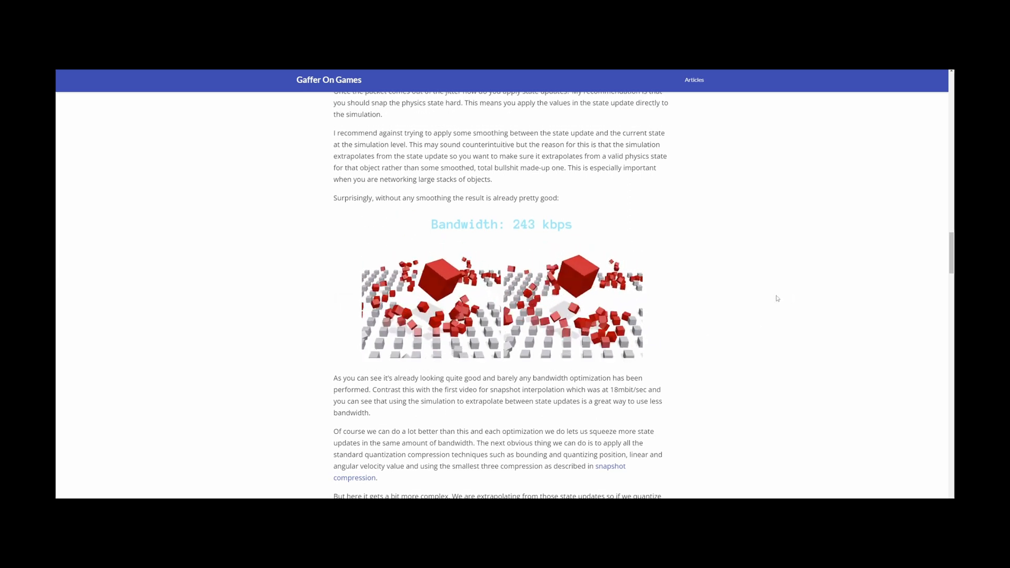
scroll("down", 3)
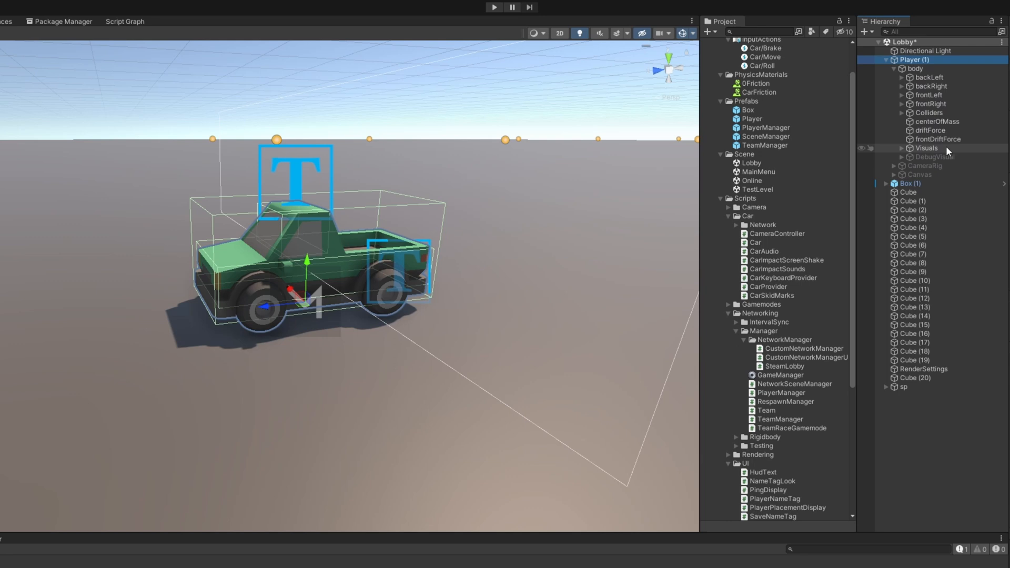
left_click(925, 148)
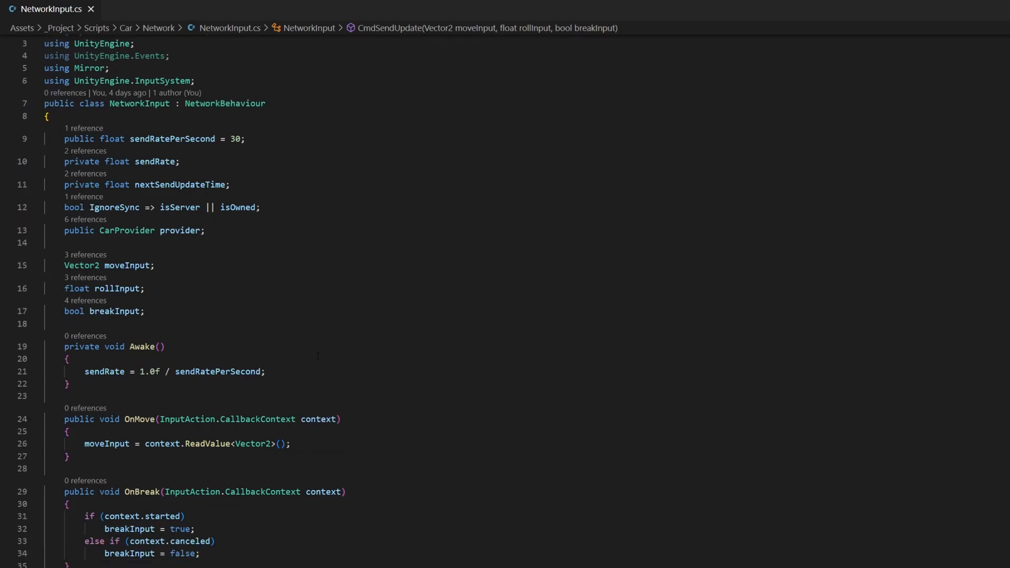
scroll("down", 3)
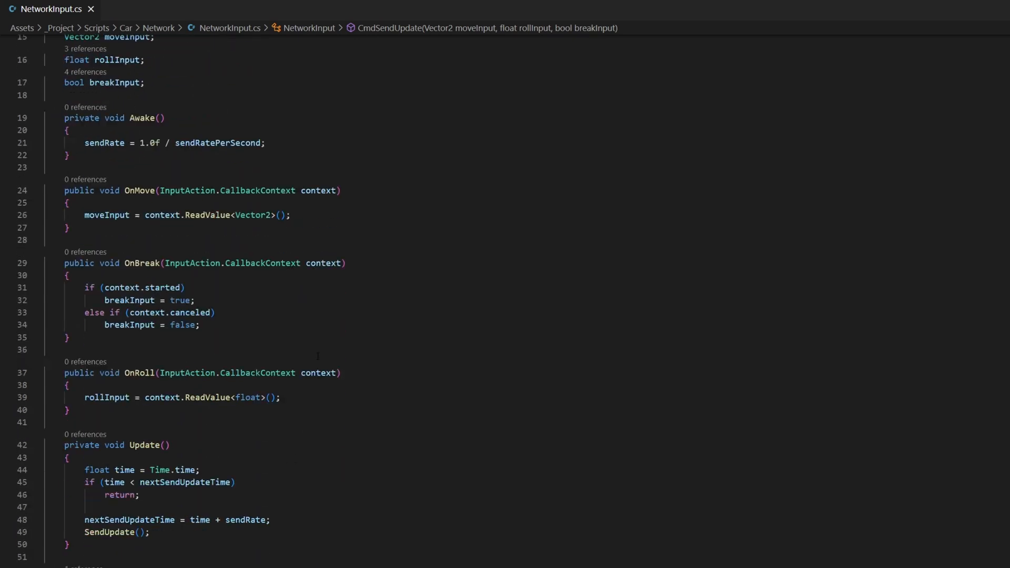
scroll("down", 3)
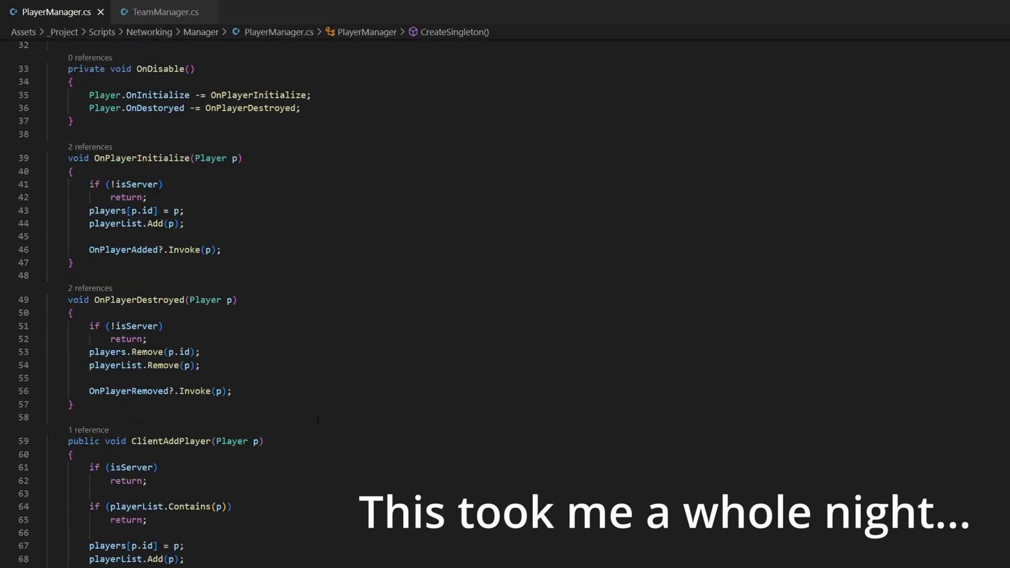
Bring up the TeamManager script tab alongside PlayerManager
left_click(156, 12)
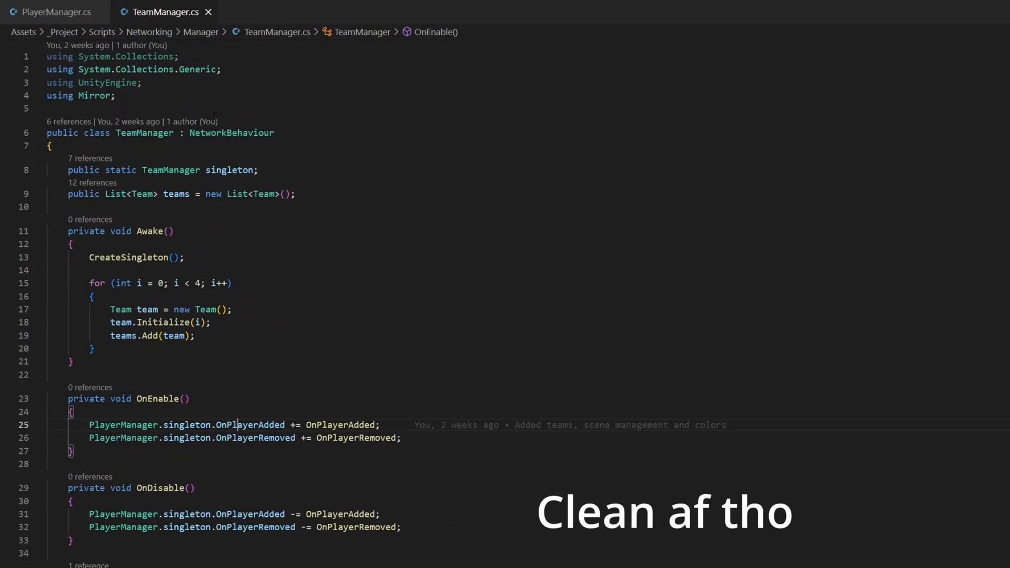
Scroll through TeamManager.cs's team-assignment code
scroll("down", 3)
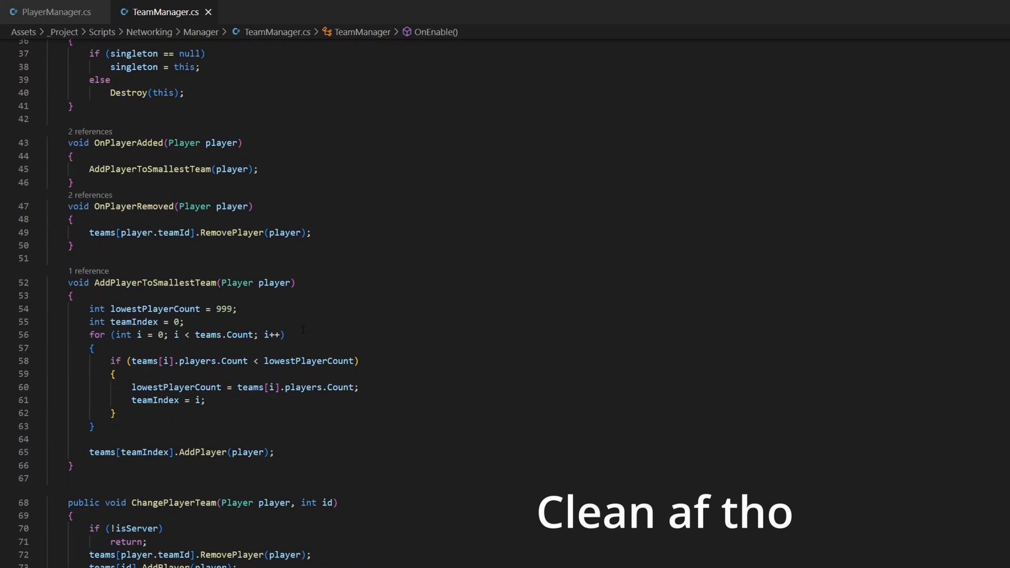
scroll("down", 3)
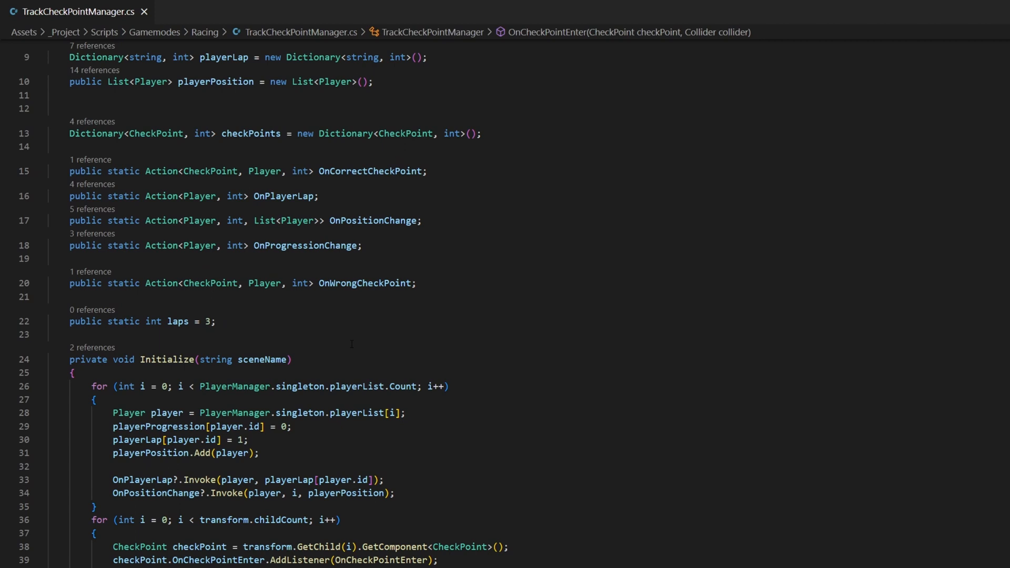
Scroll TrackCheckPointManager.cs to the Swap method, then open and scroll TeamRaceGamemode.cs
scroll("down", 3)
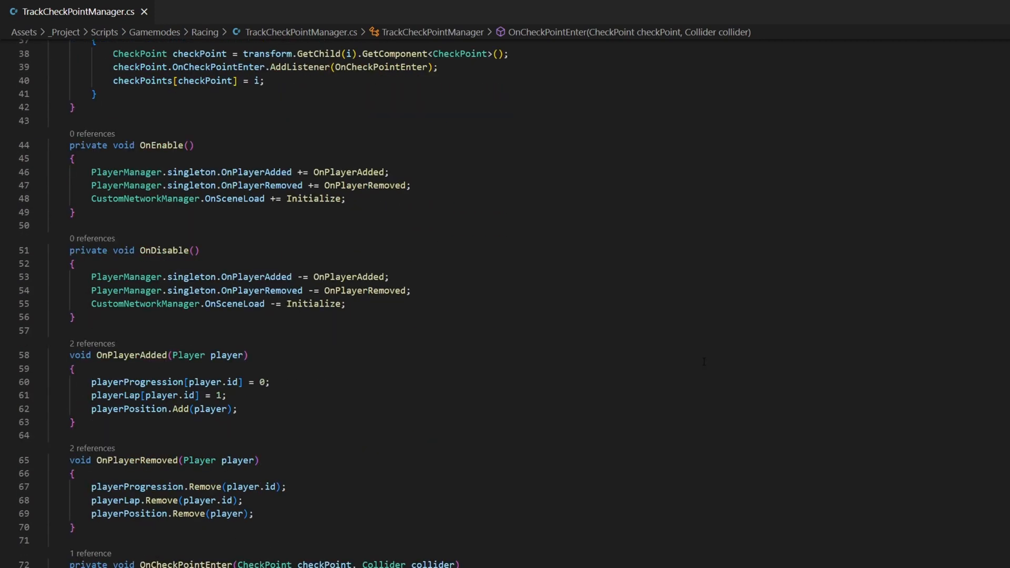
scroll("down", 3)
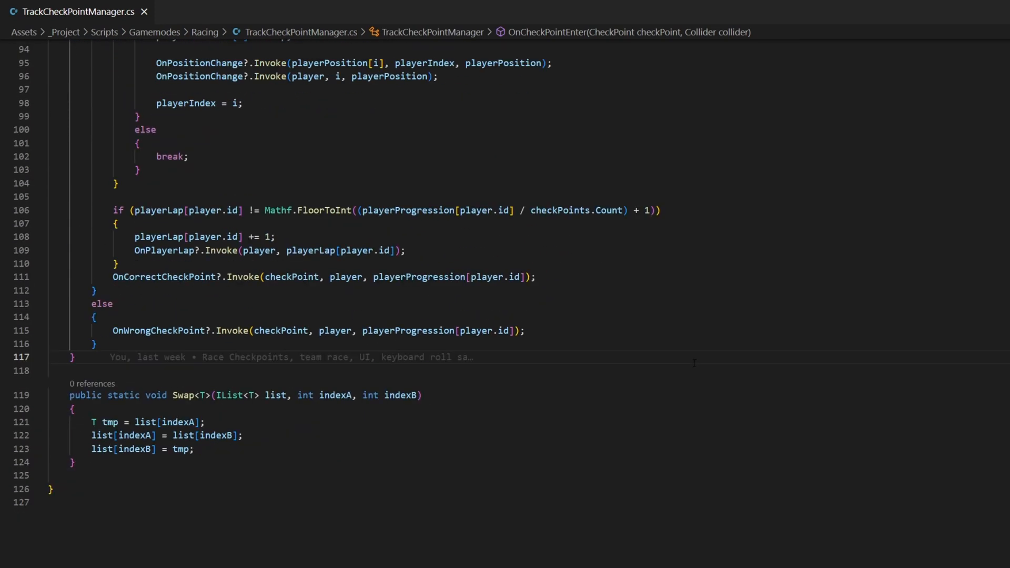
left_click(216, 12)
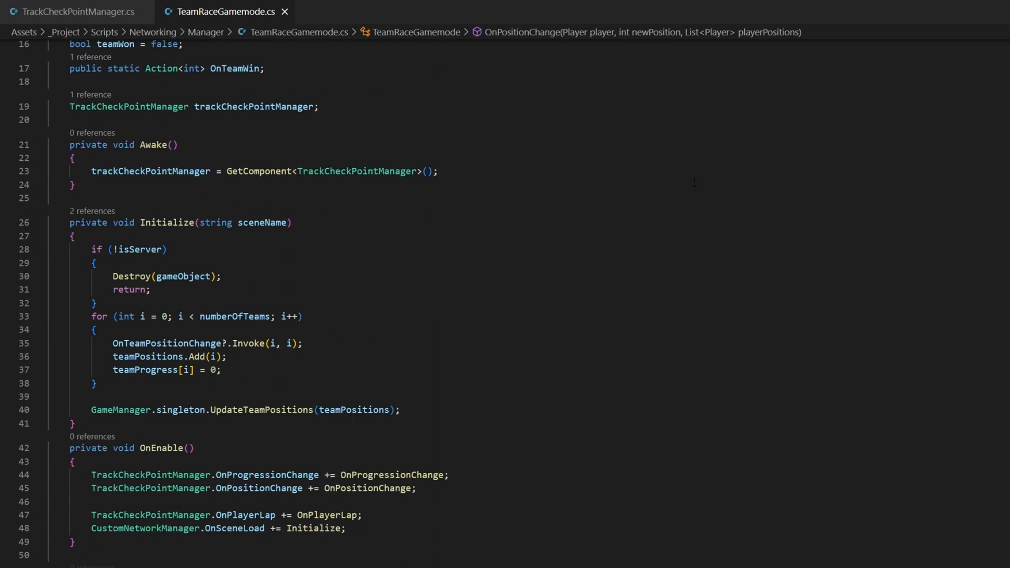
scroll("down", 3)
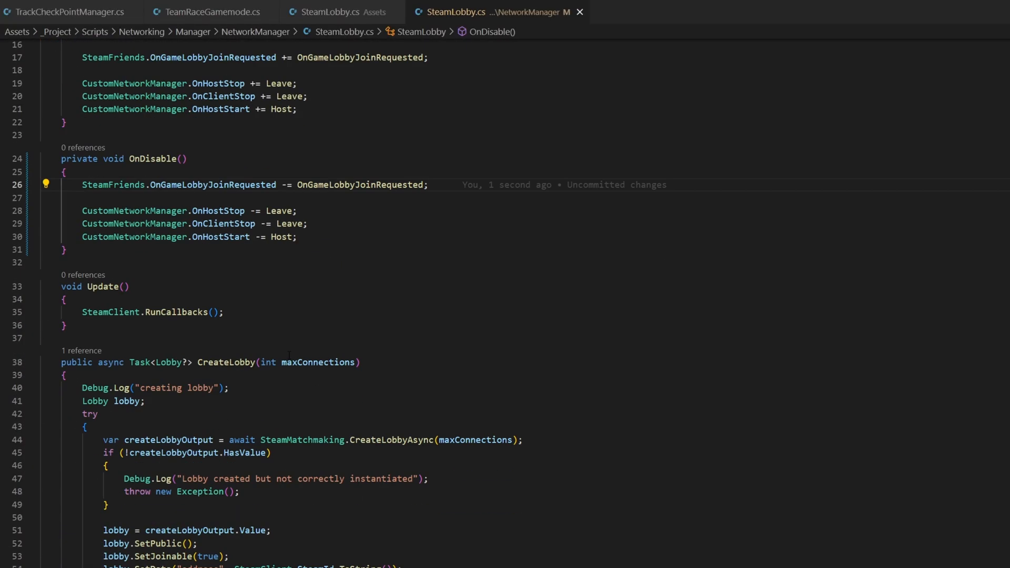
scroll("down", 3)
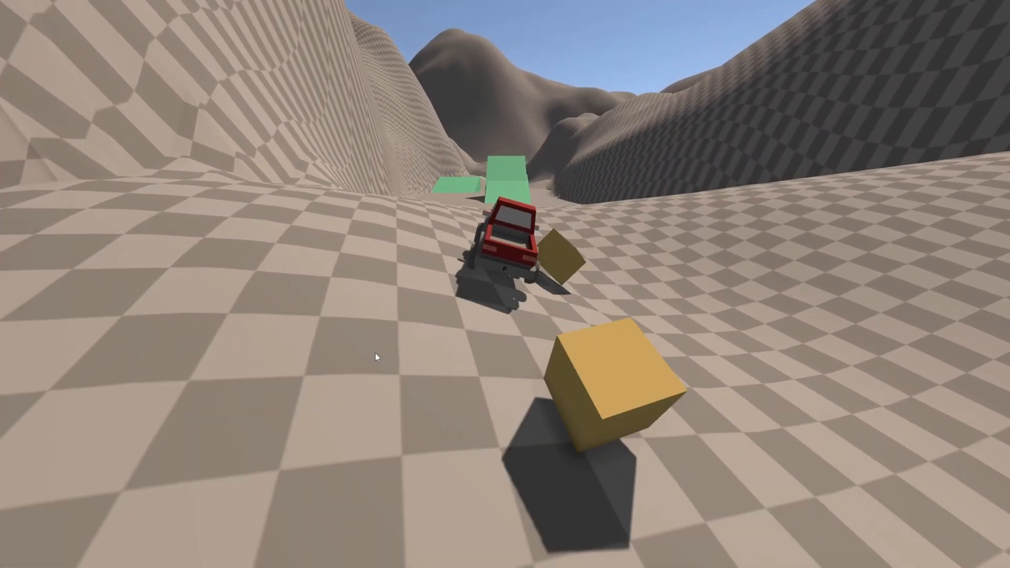
Drive the red truck forward with W toward the green ramp blocks
key("w")
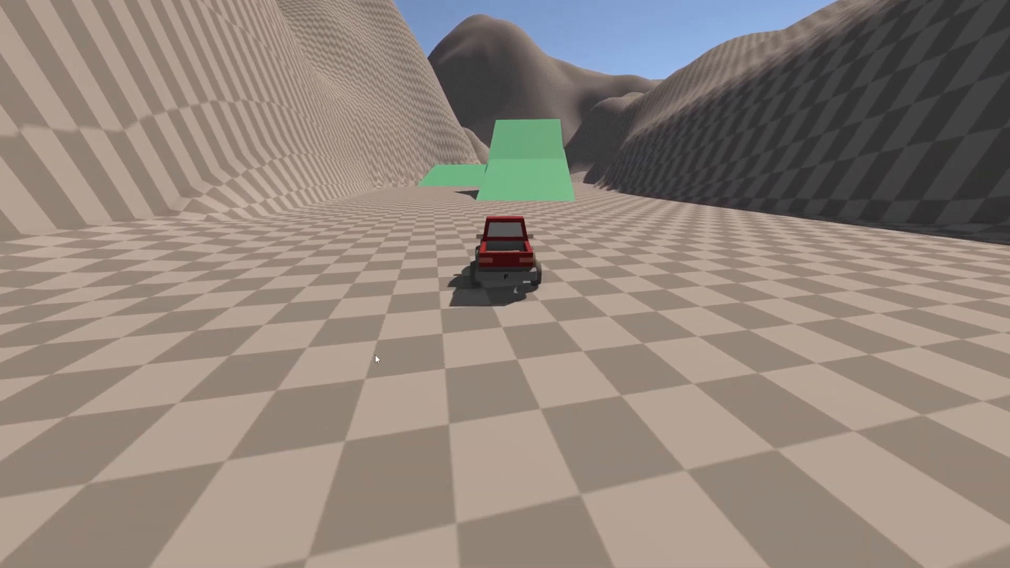